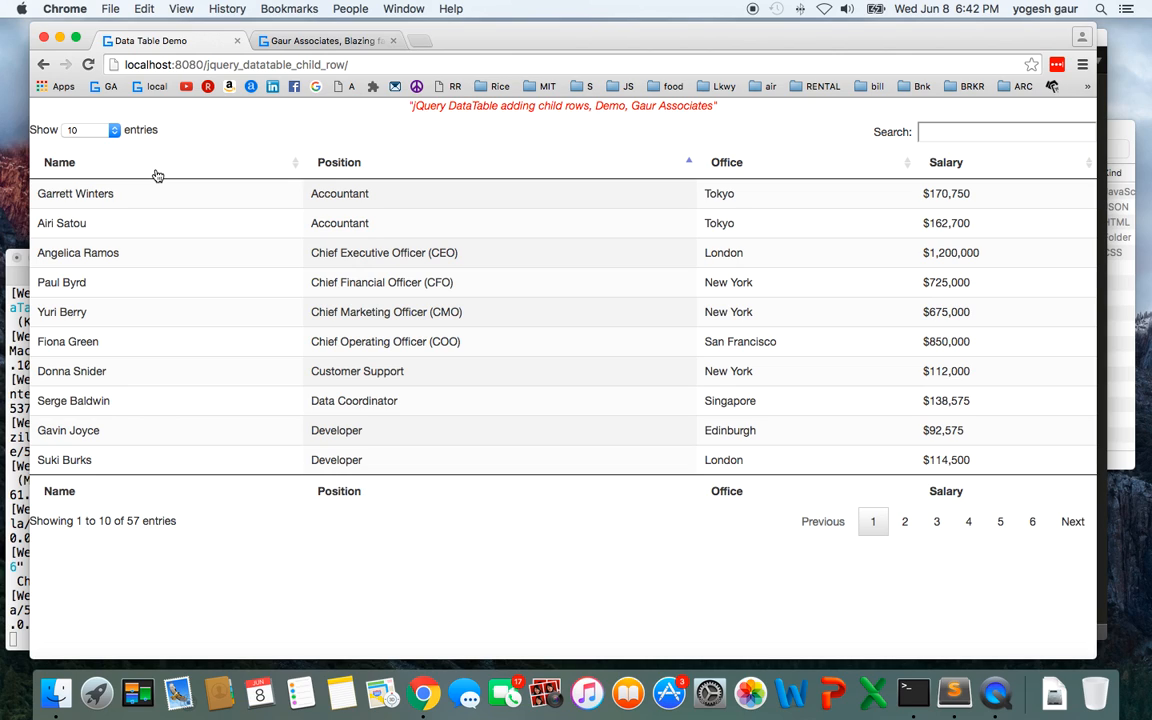
mouse_move(546, 168)
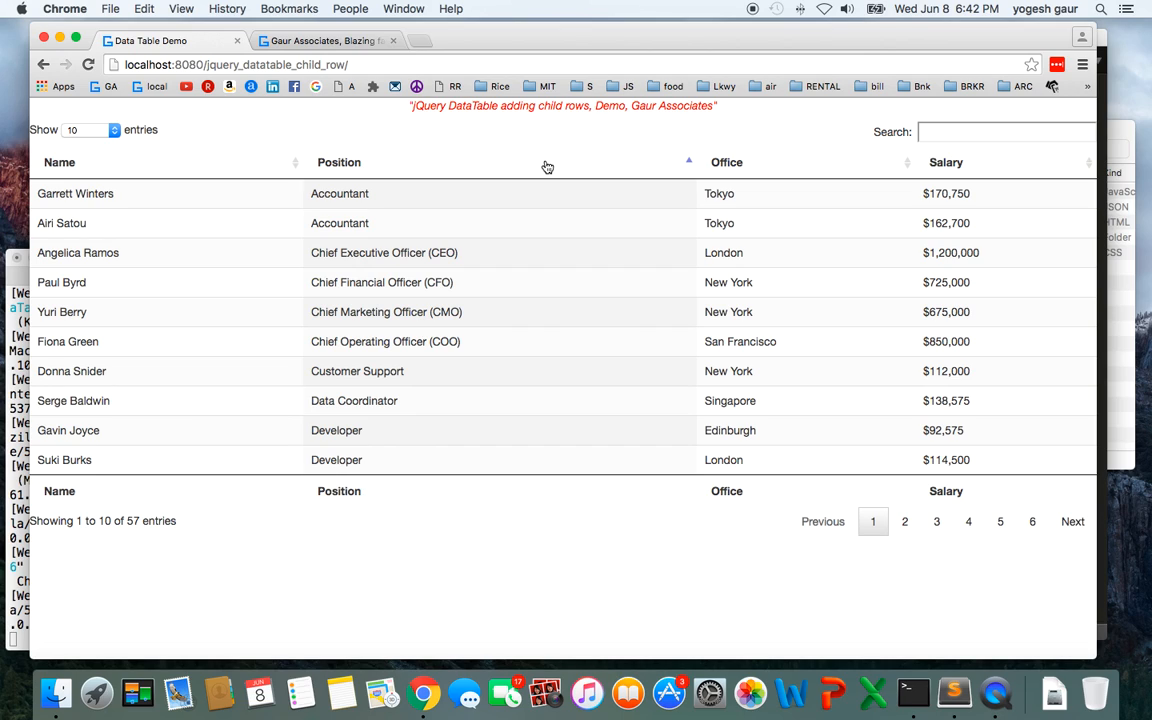
mouse_move(268, 224)
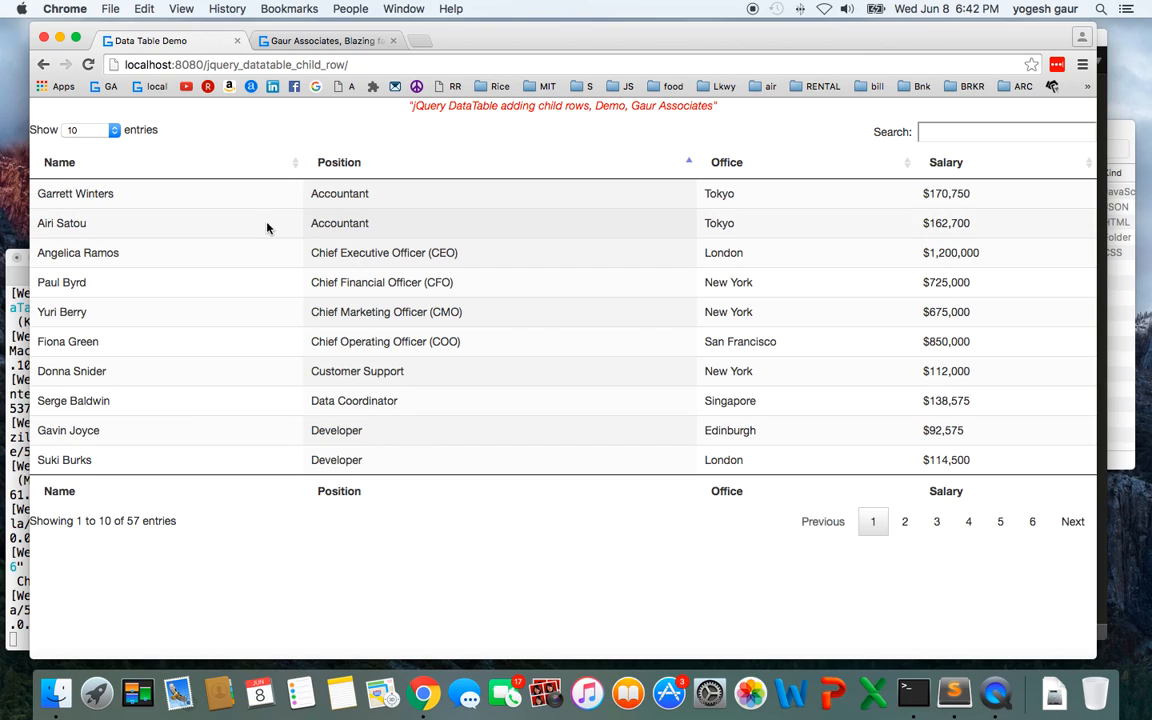
mouse_move(380, 212)
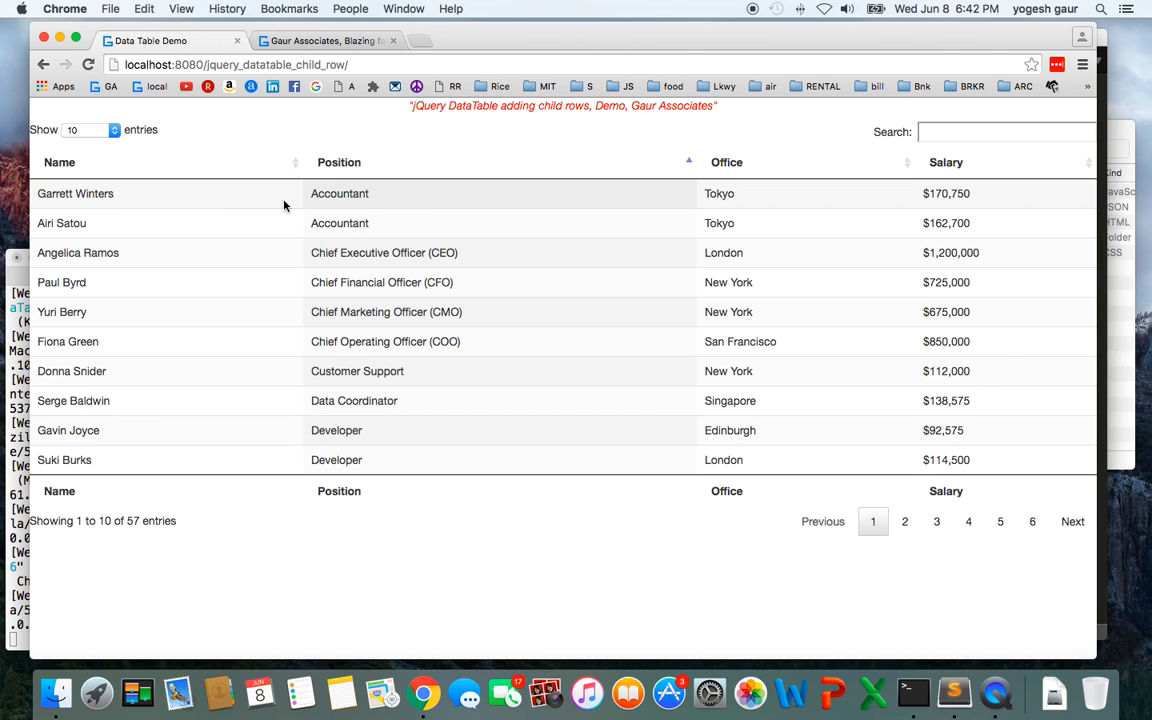
mouse_move(512, 150)
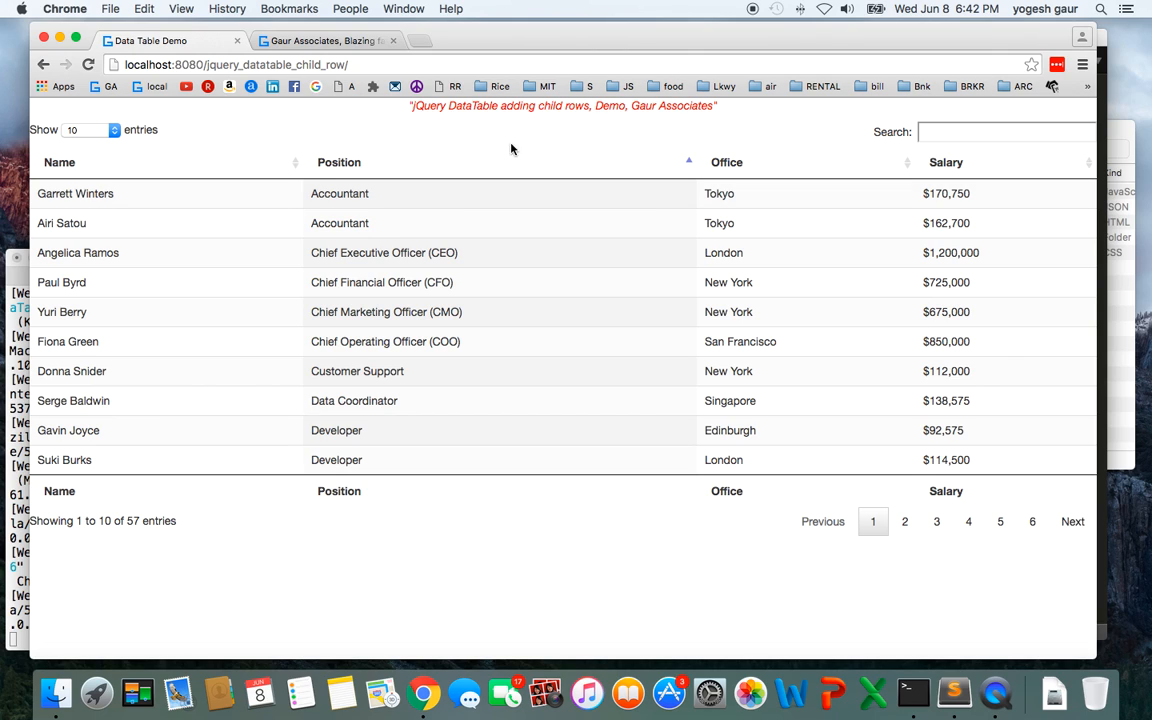
mouse_move(336, 140)
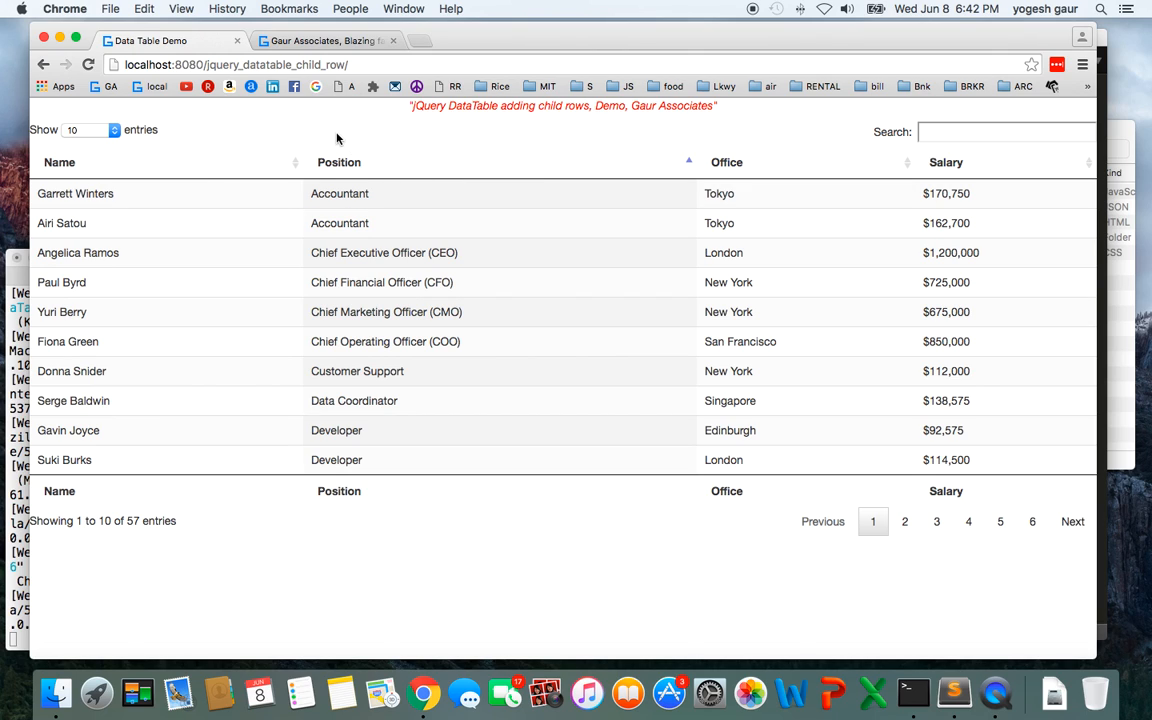
Switch to the Gaur Associates tab listing jQuery DataTables tutorial videos.
click(324, 40)
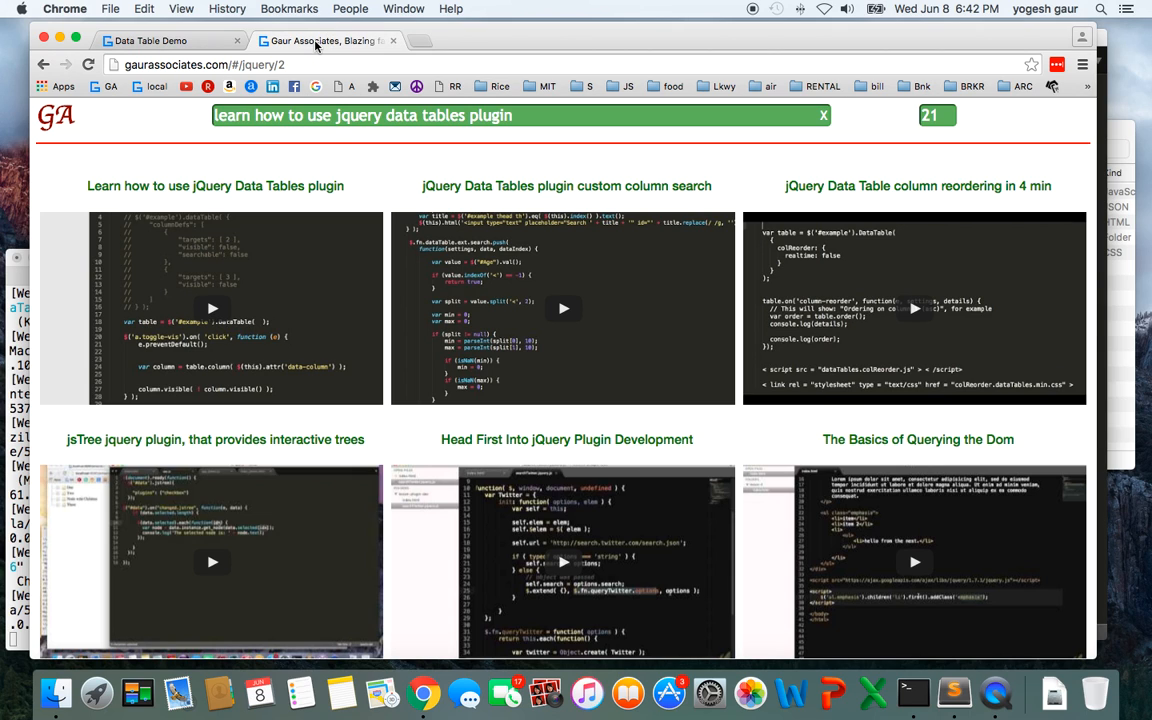
mouse_move(108, 198)
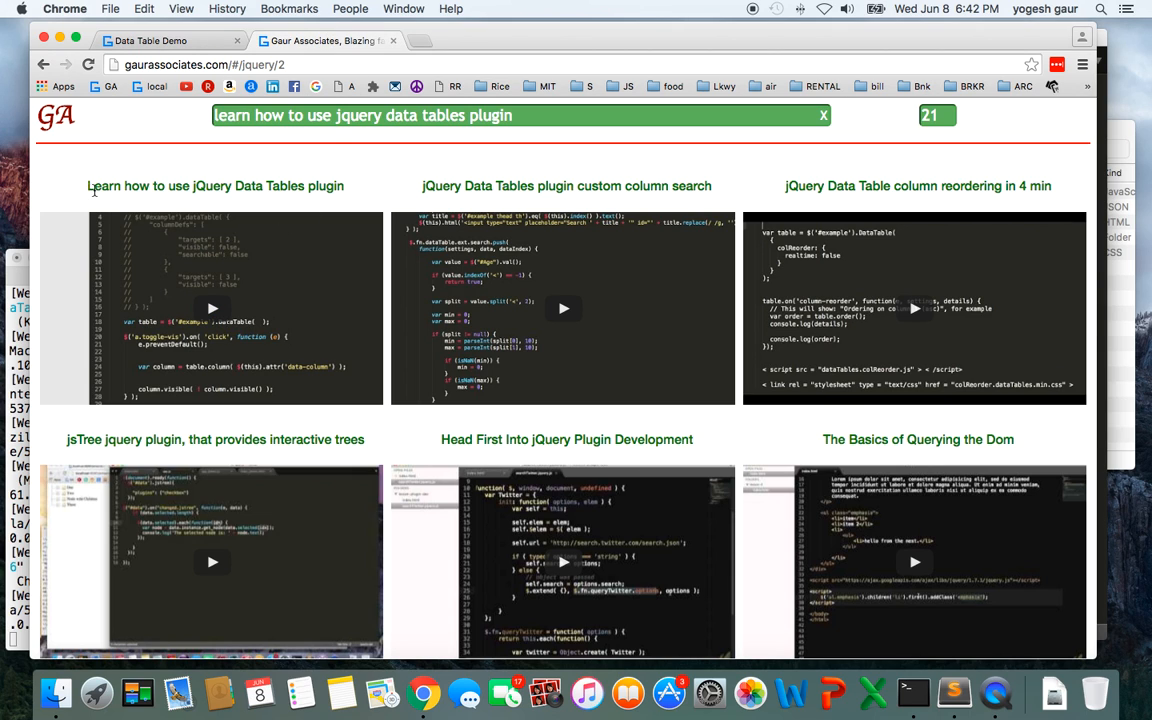
mouse_move(168, 200)
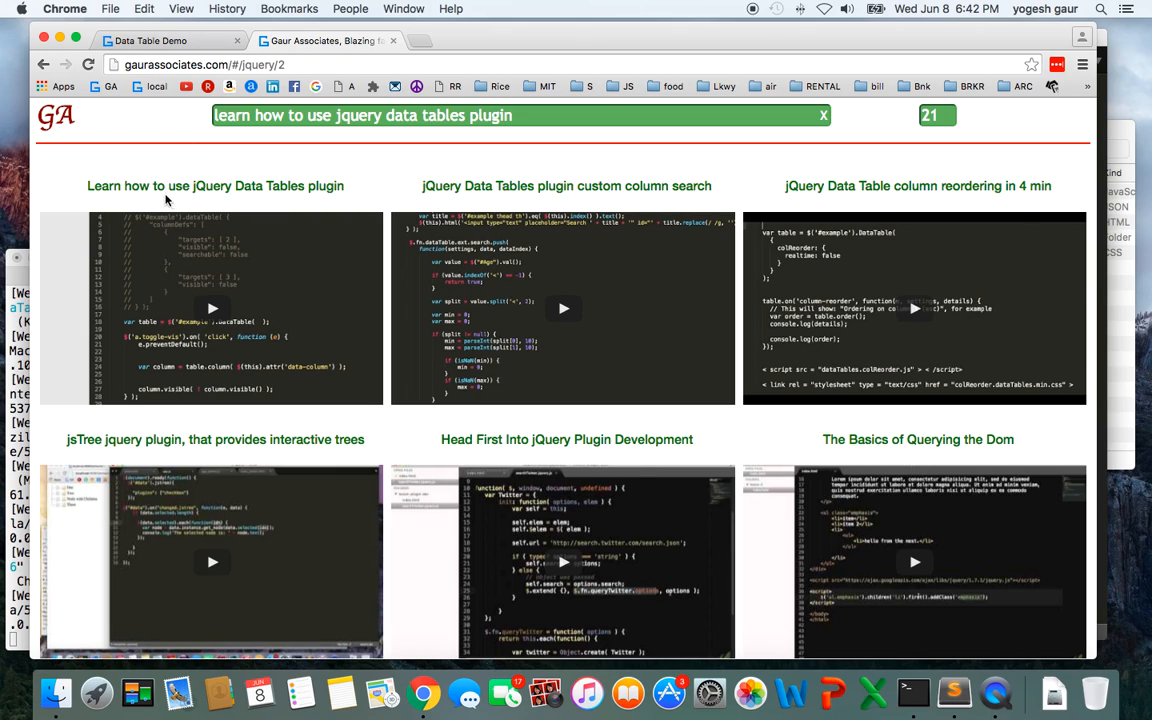
mouse_move(140, 216)
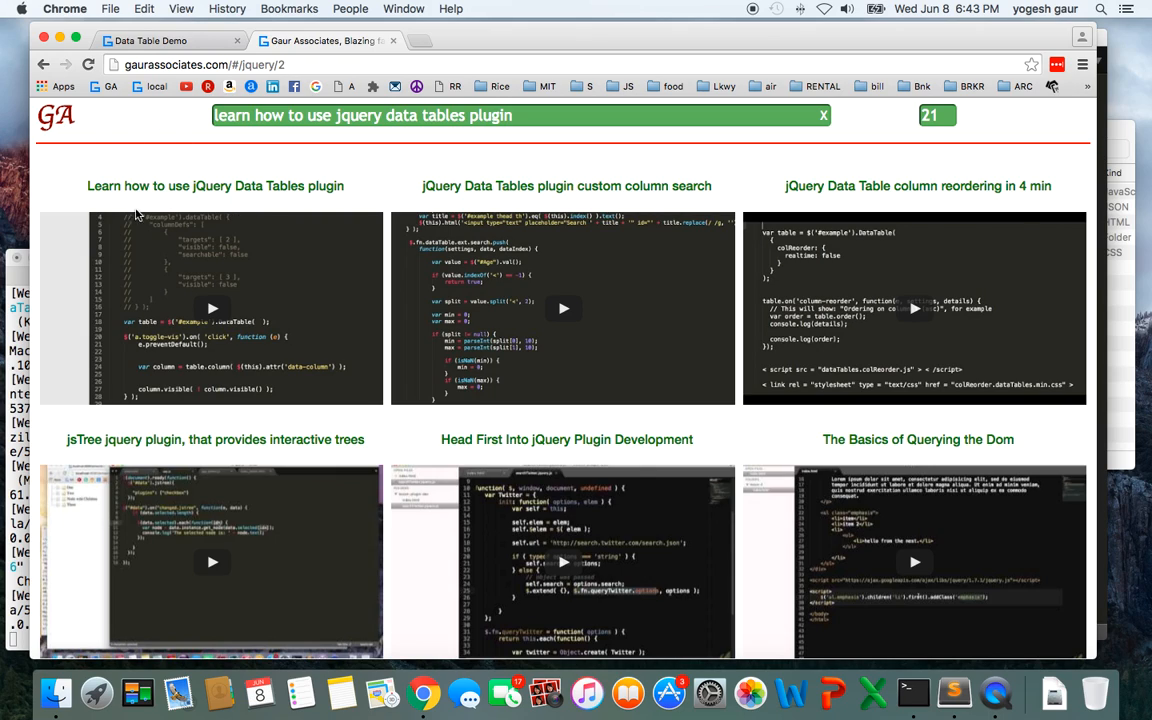
mouse_move(180, 60)
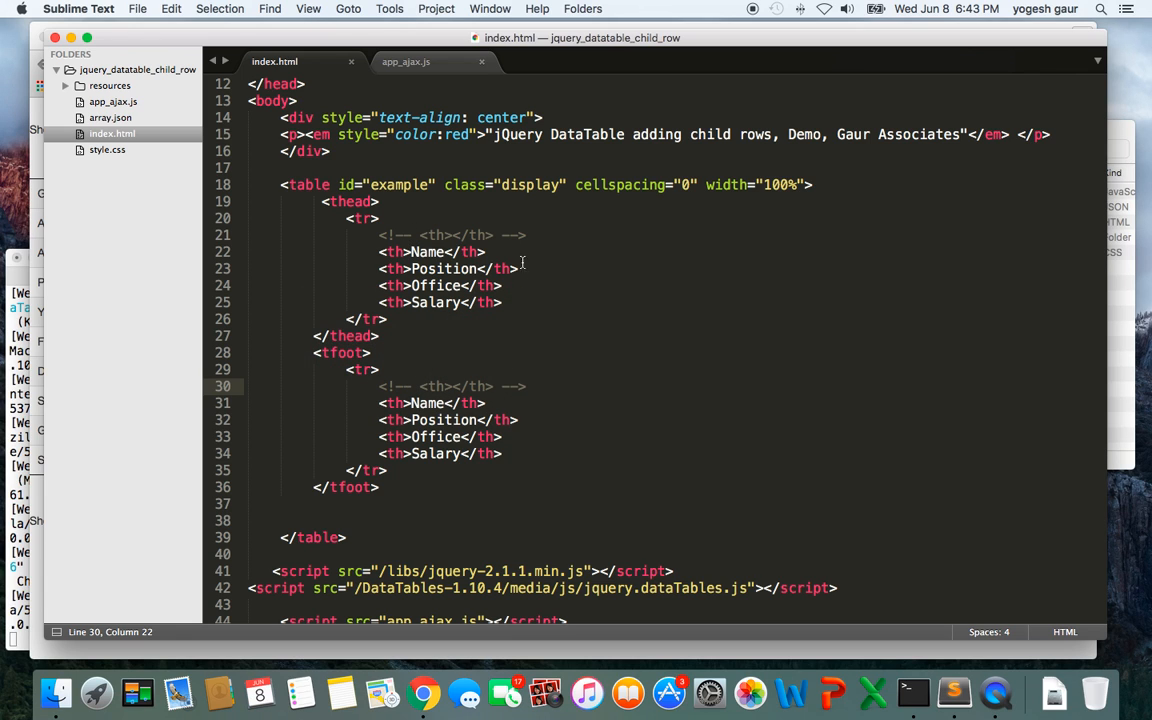
mouse_move(436, 258)
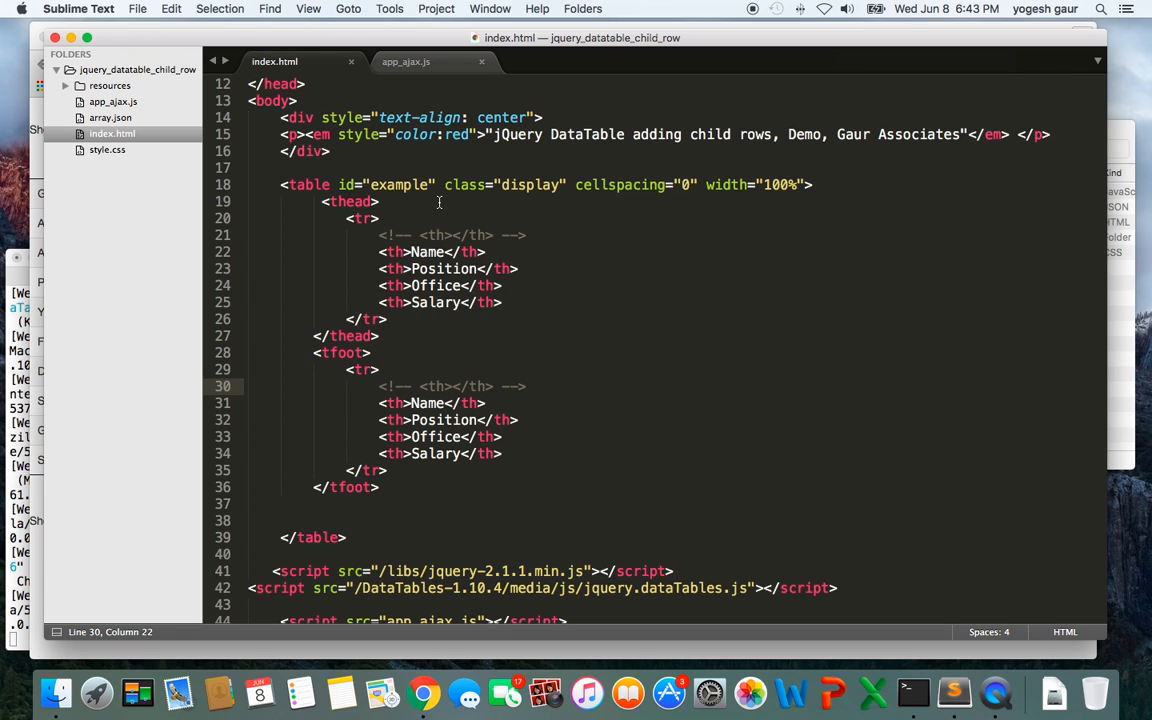
Show app_ajax.js and scroll to the format() function and DataTable setup.
click(406, 60)
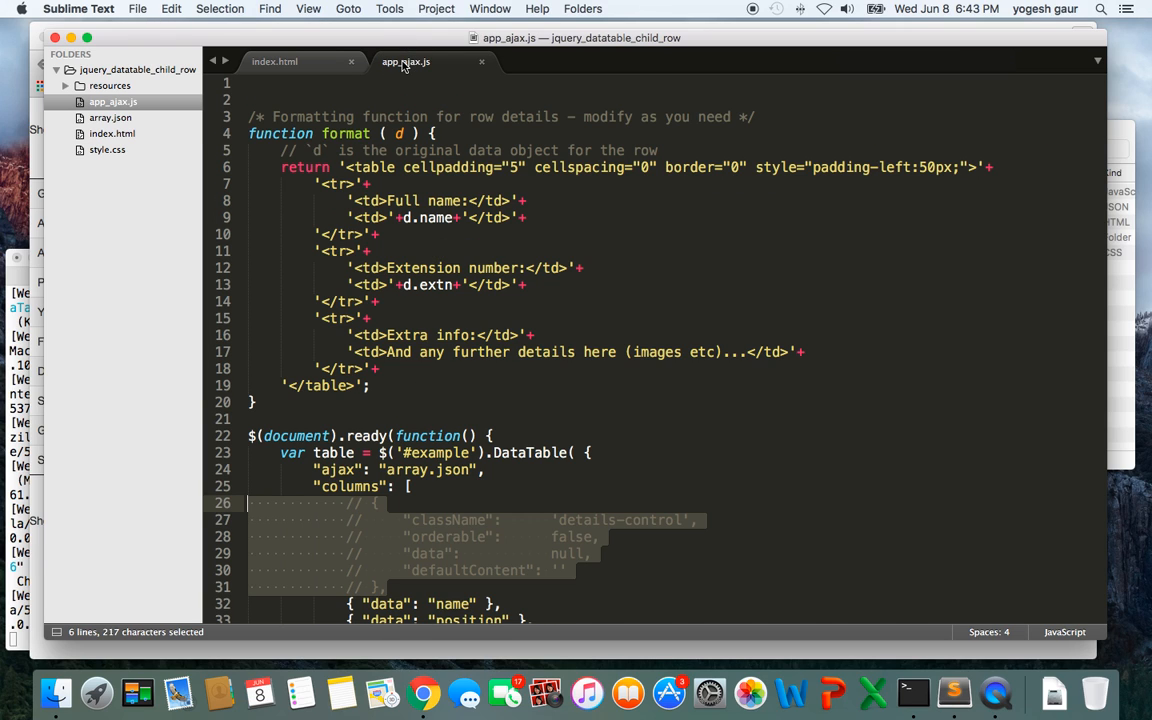
scroll(down, 3)
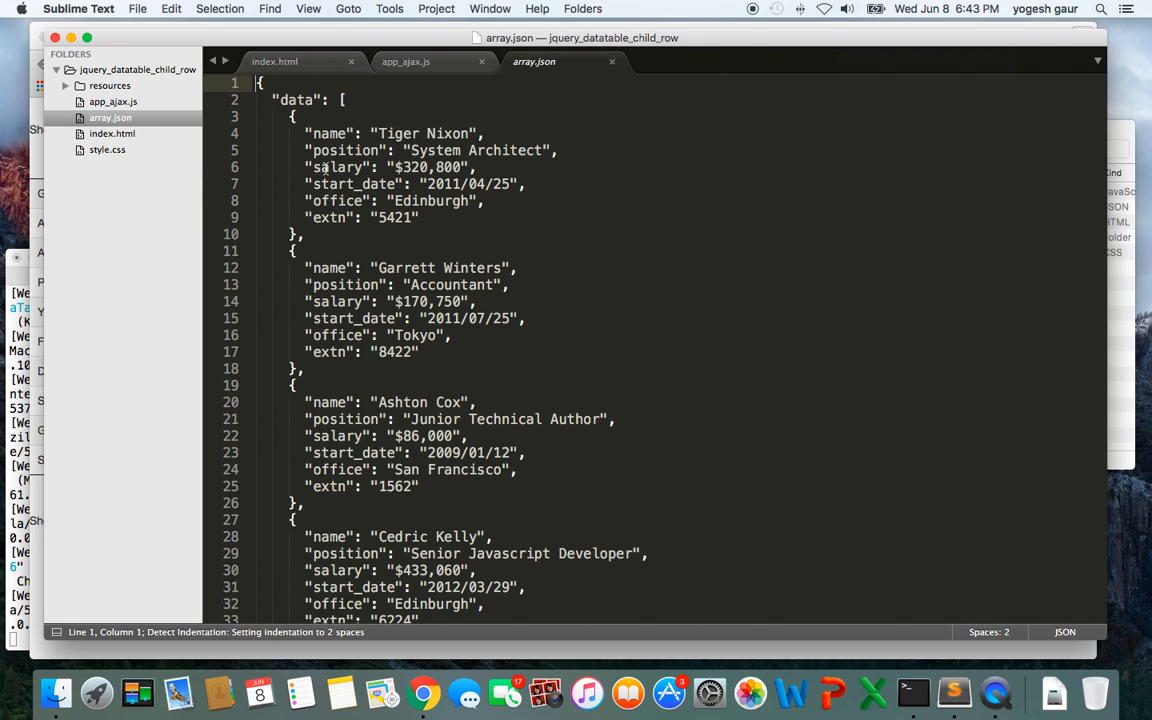
mouse_move(432, 240)
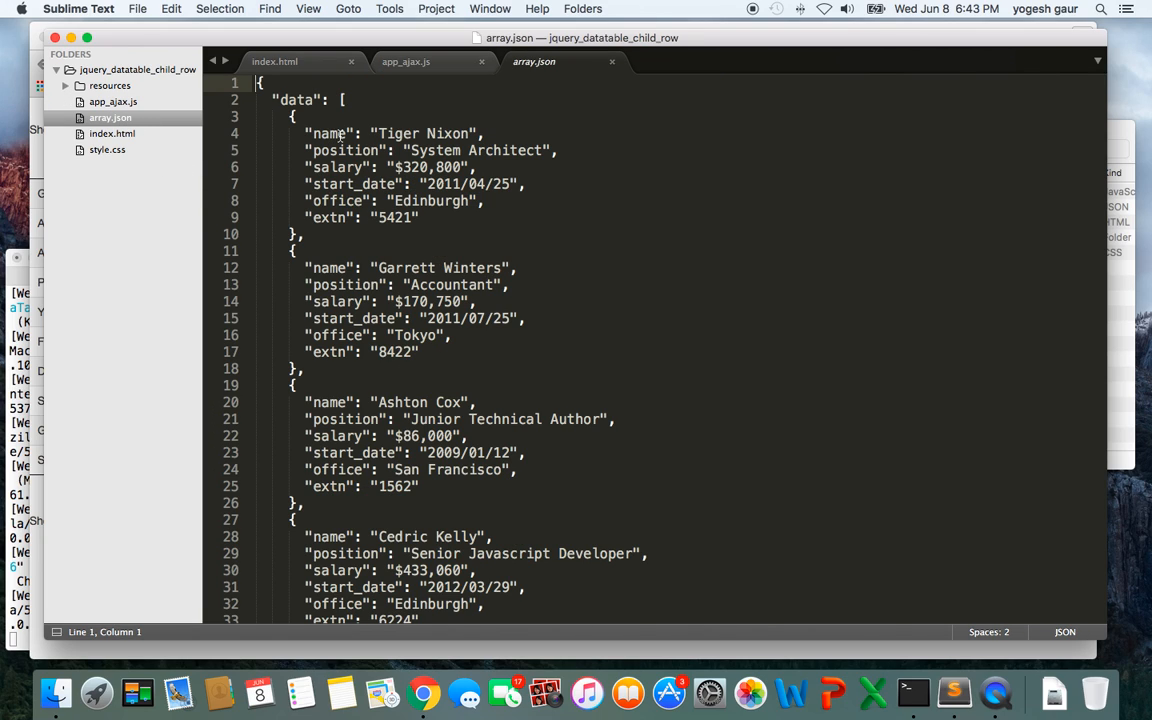
Highlight every occurrence of the extn key in array.json, then return to index.html.
click(340, 216)
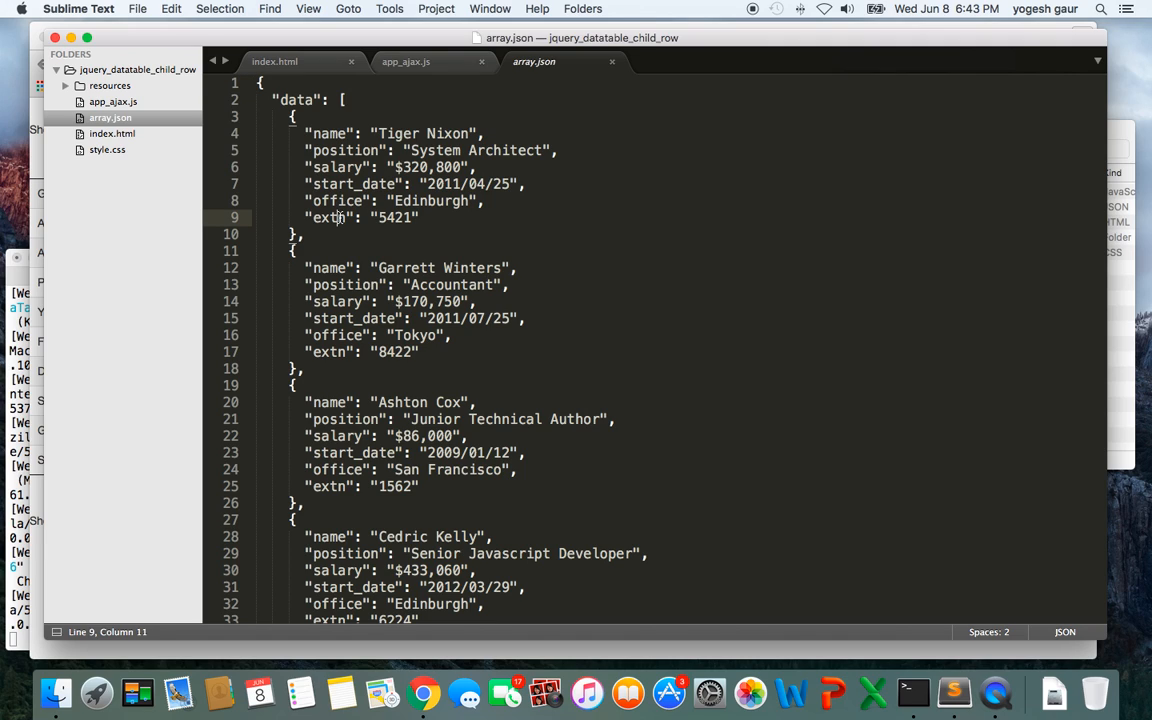
double_click(328, 216)
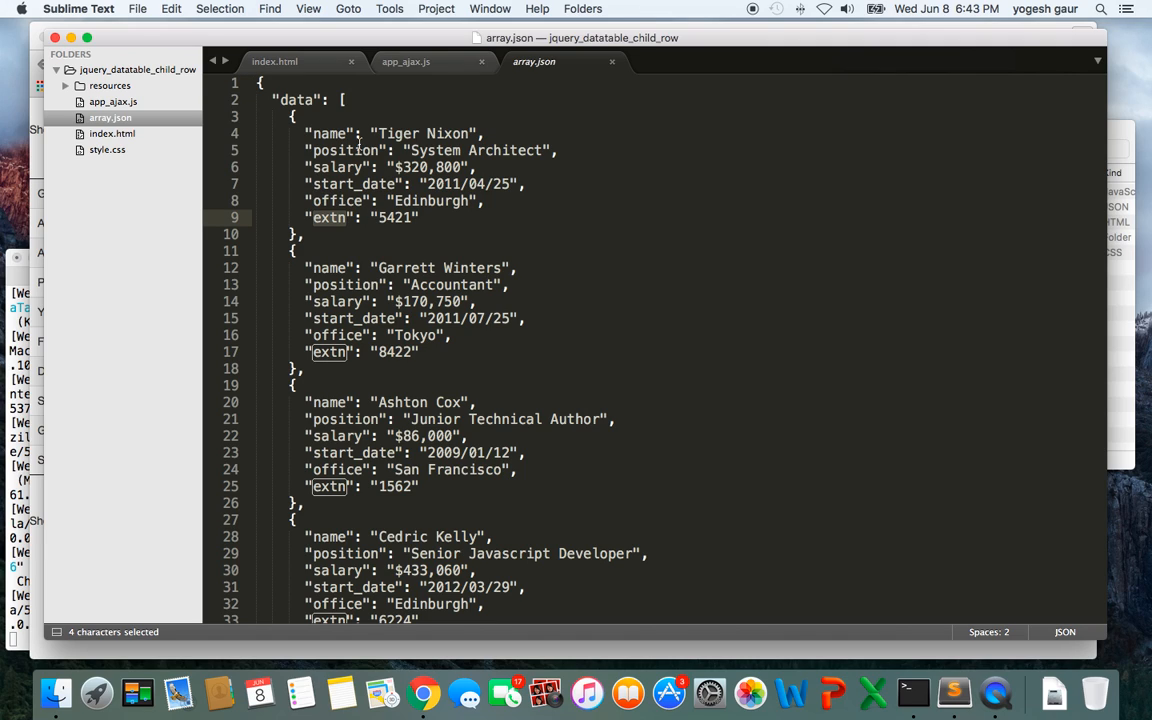
click(274, 60)
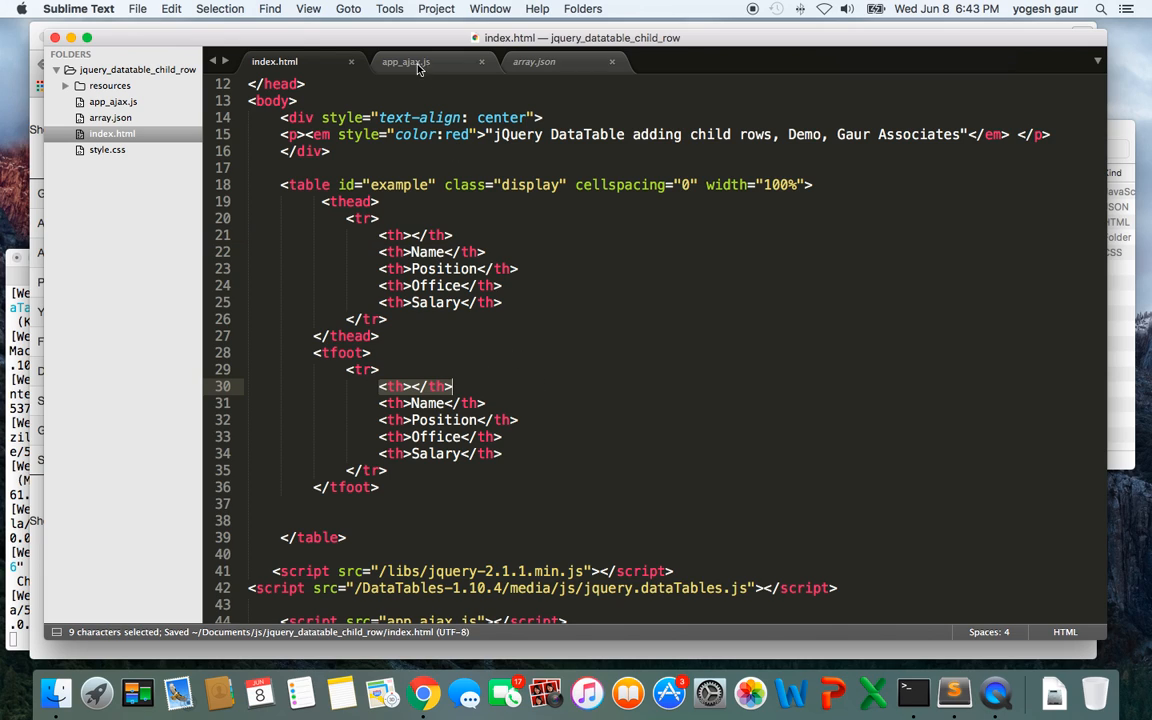
click(404, 60)
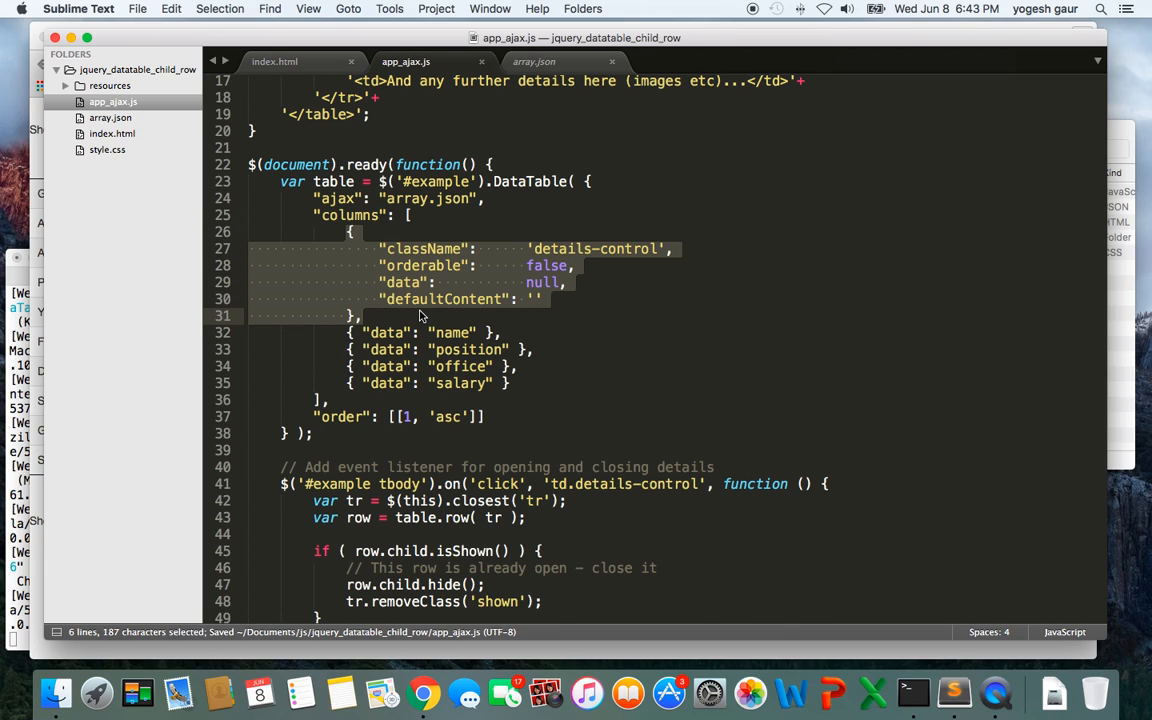
mouse_move(462, 274)
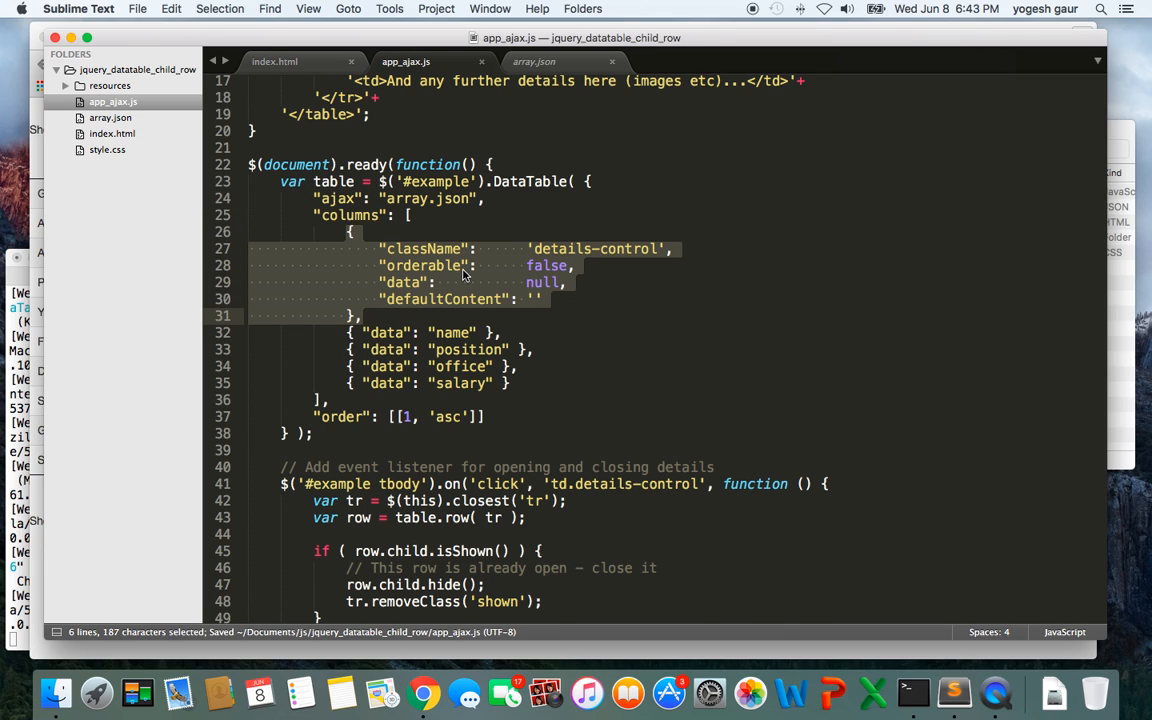
click(440, 248)
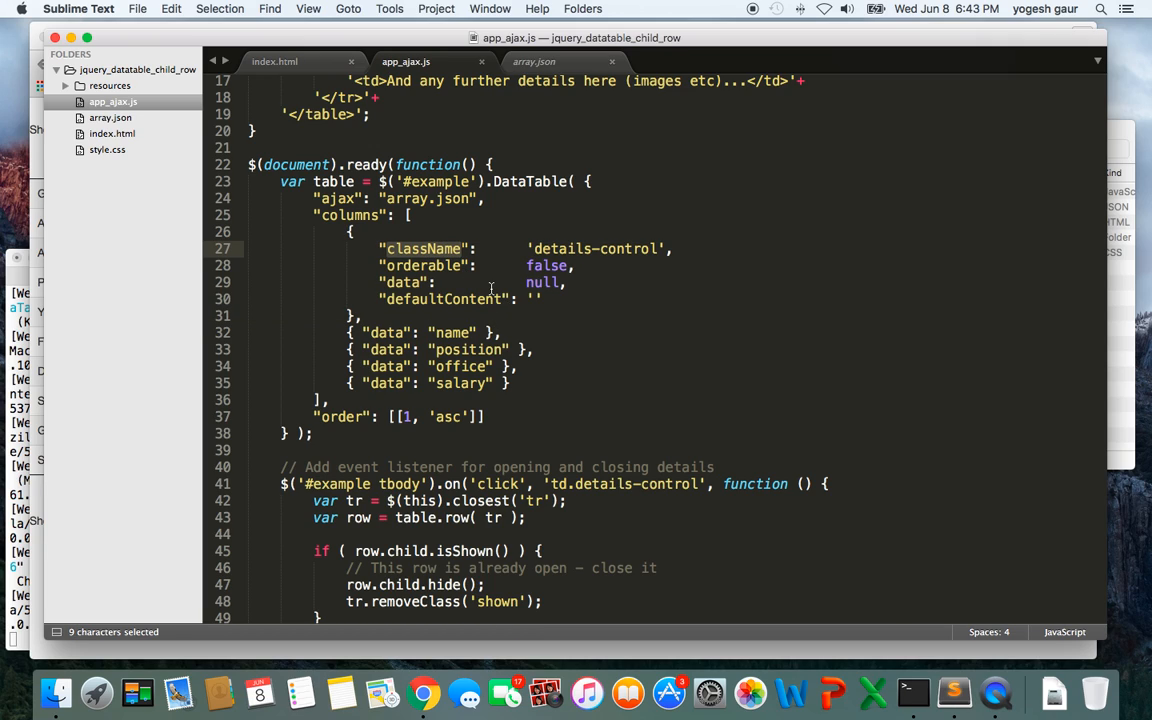
click(424, 692)
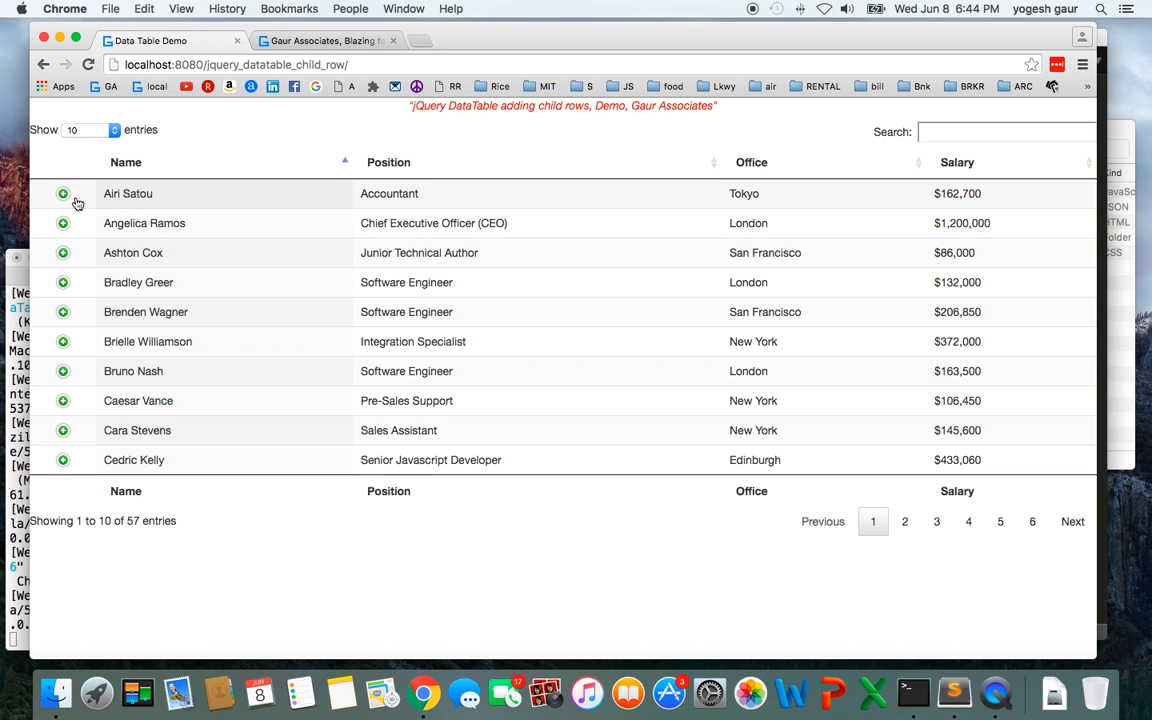
Inspect the first row's green plus expand cell in Chrome DevTools.
right_click(78, 200)
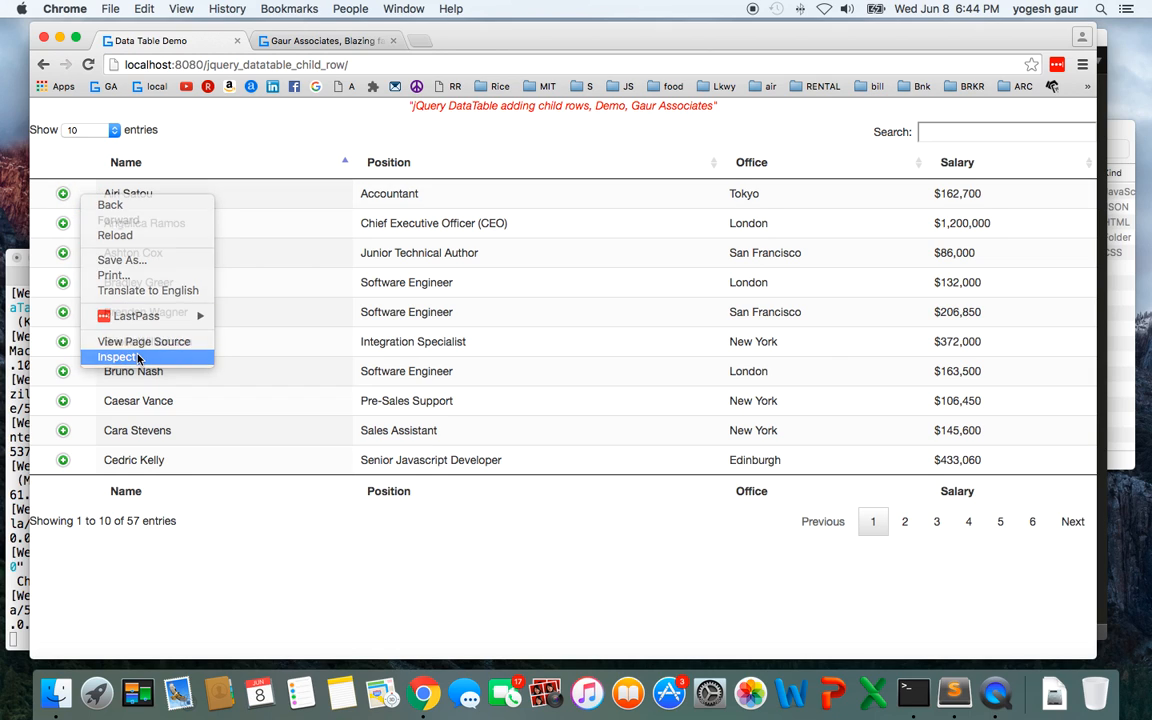
click(120, 356)
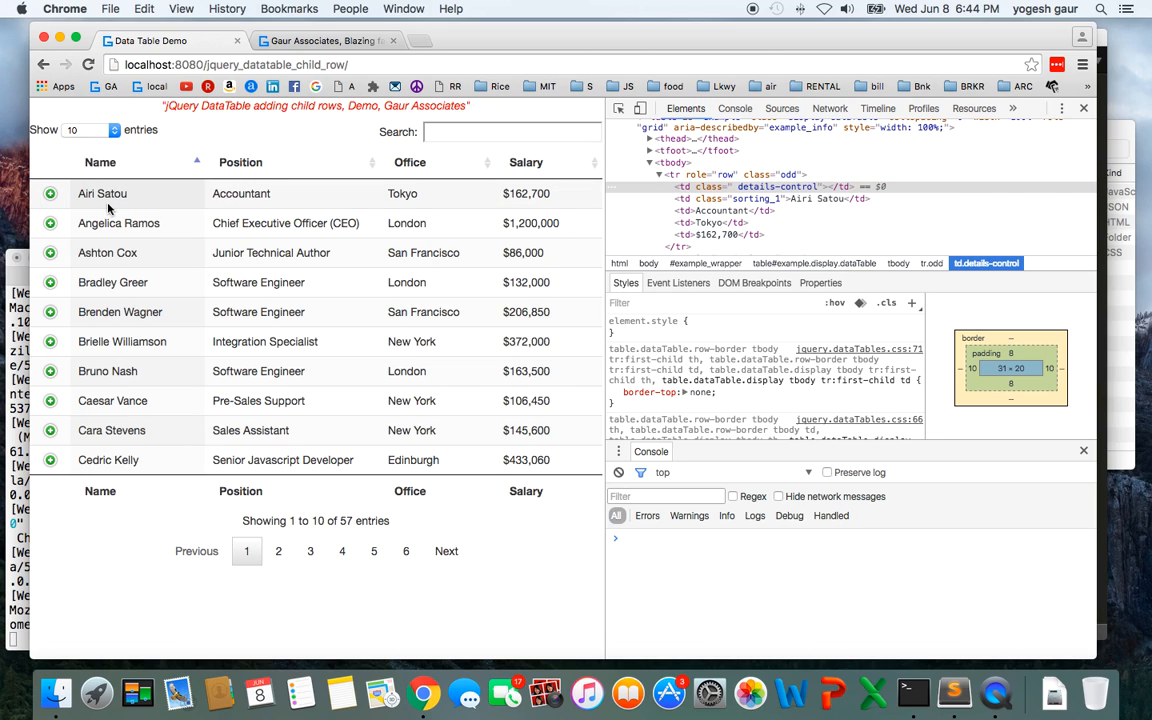
click(50, 192)
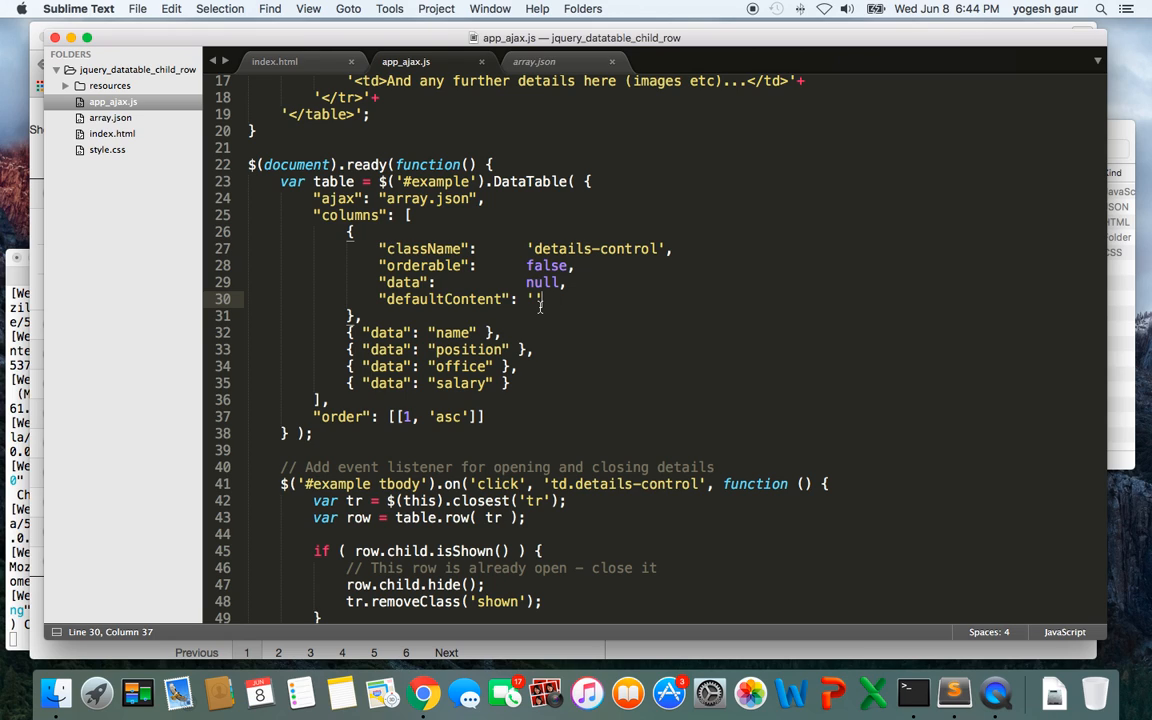
scroll(down, 3)
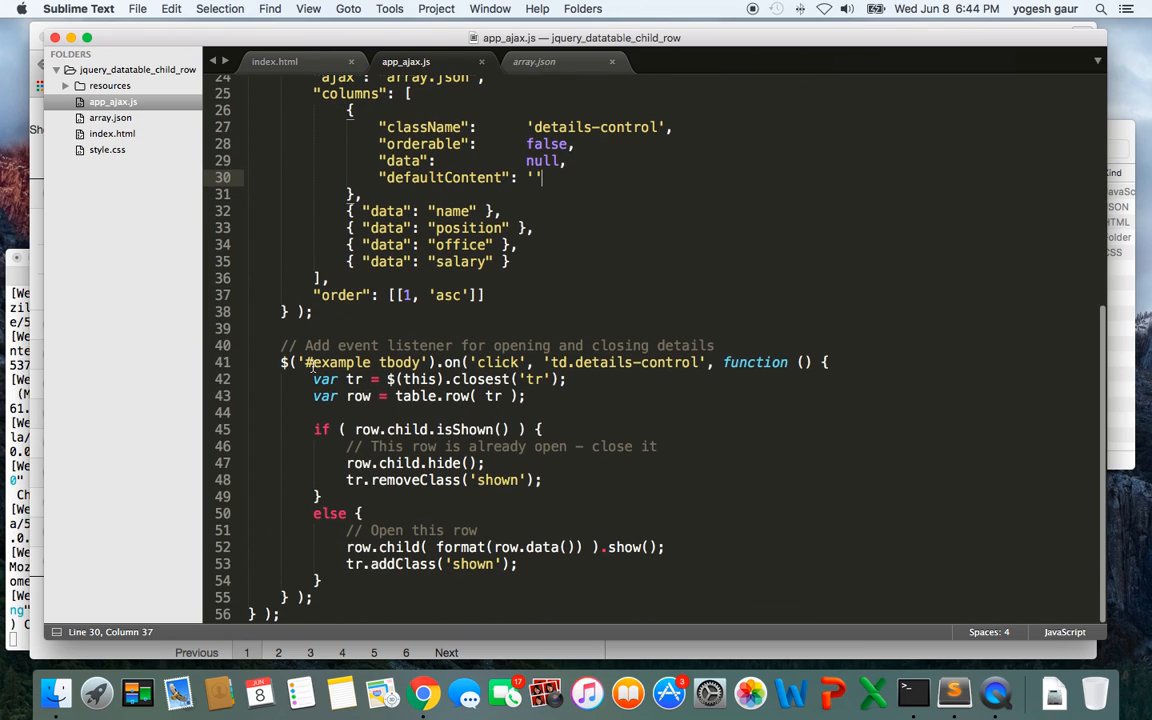
mouse_move(600, 368)
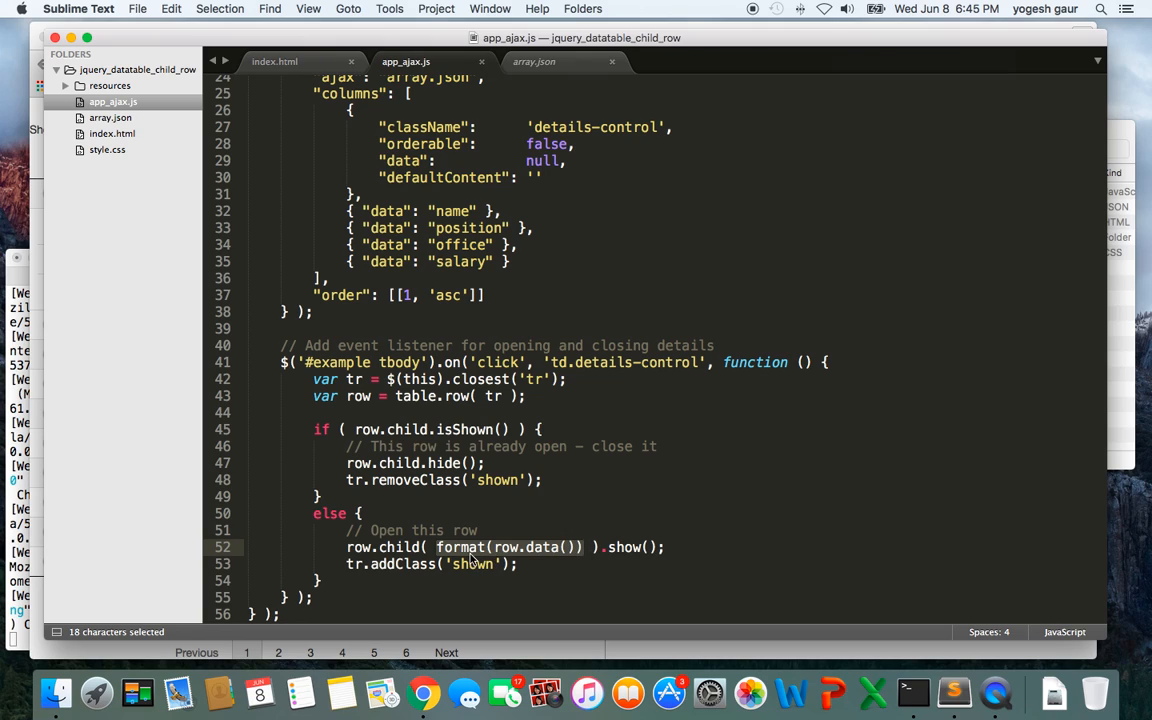
scroll(up, 3)
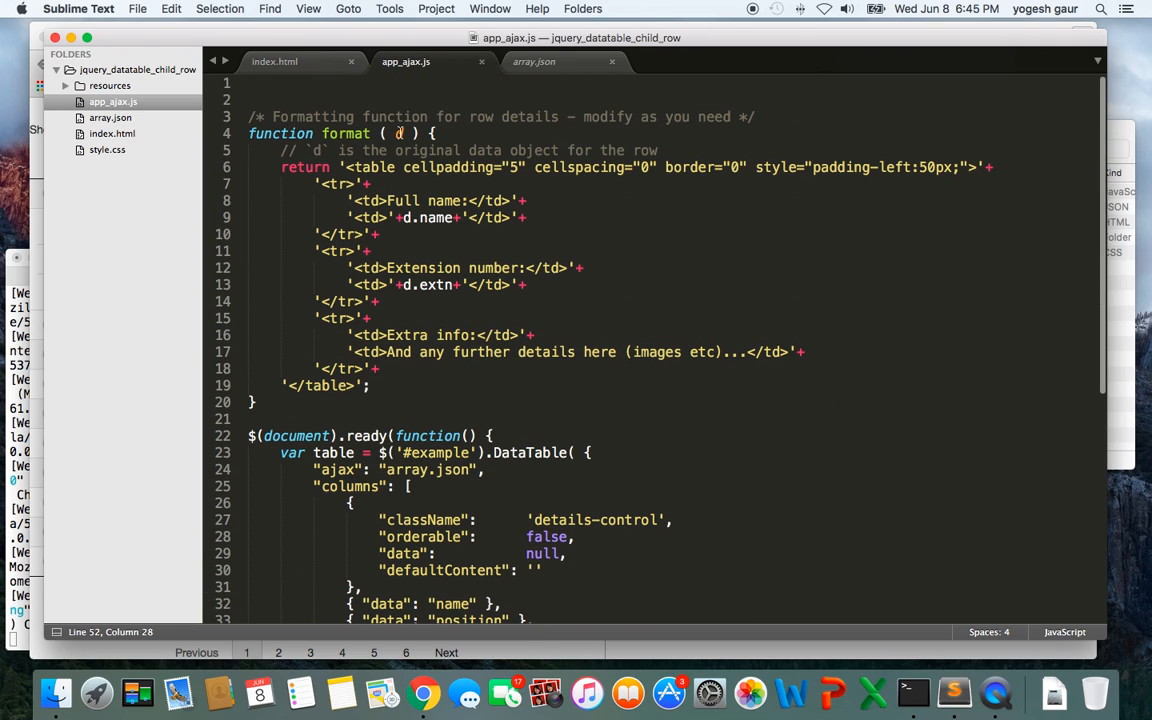
mouse_move(568, 180)
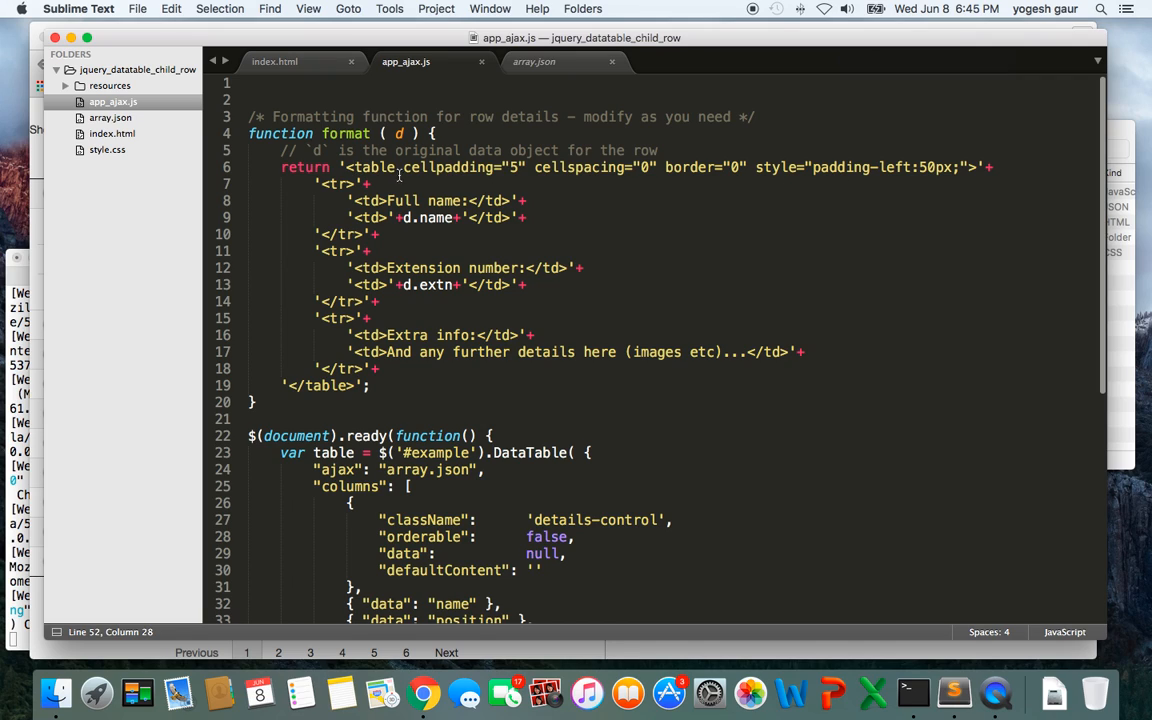
click(324, 184)
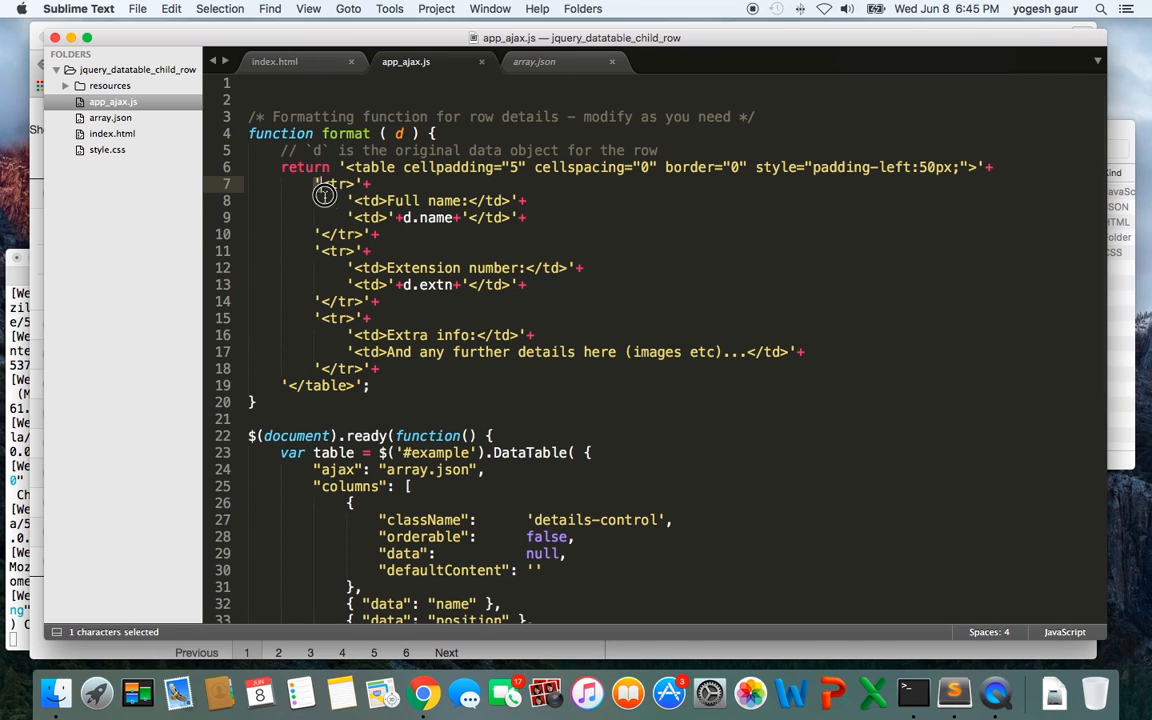
drag(326, 184, 396, 304)
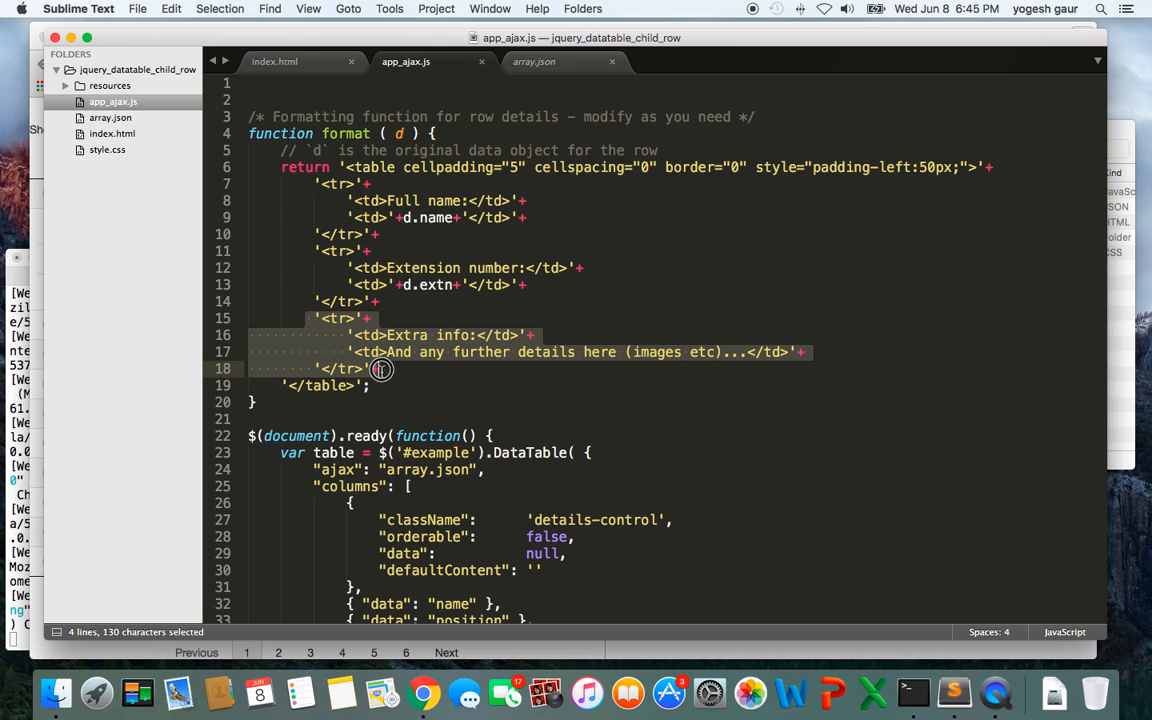
mouse_move(438, 228)
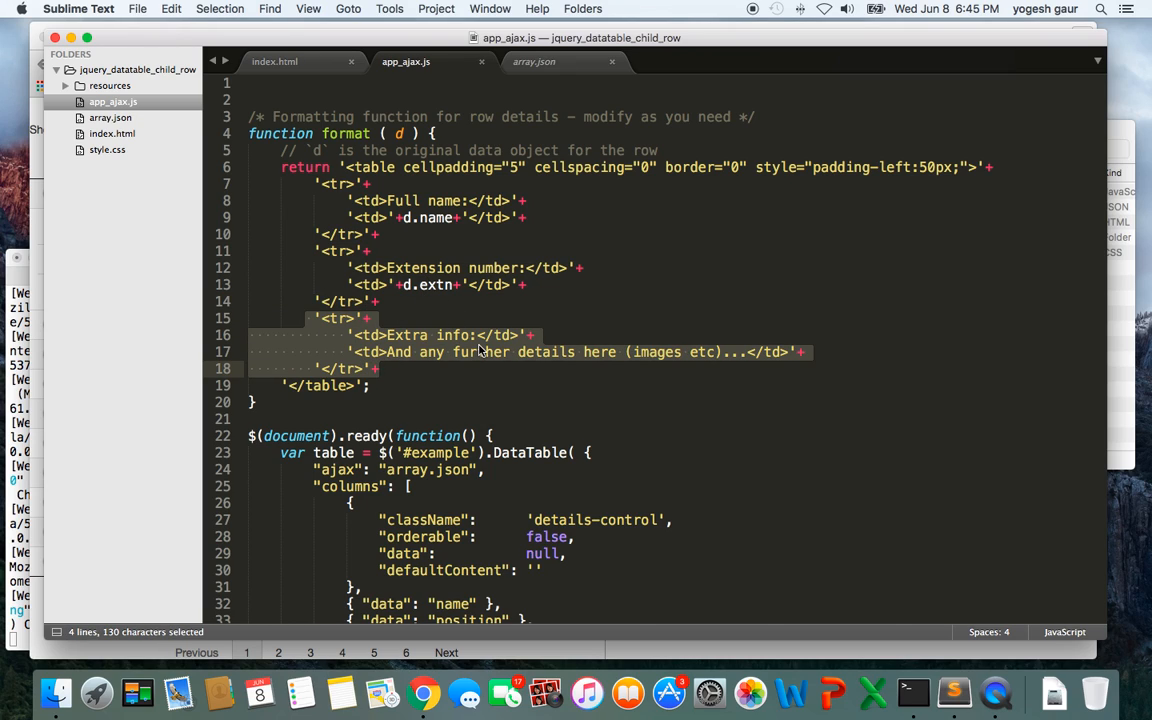
click(422, 692)
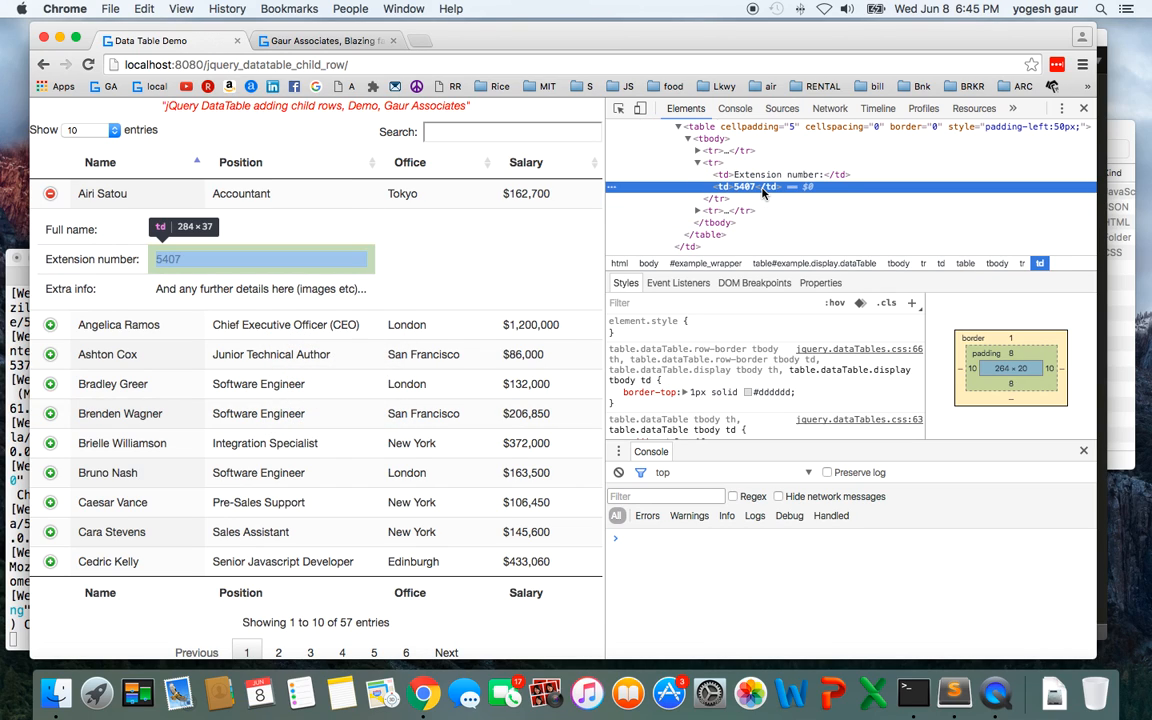
mouse_move(720, 174)
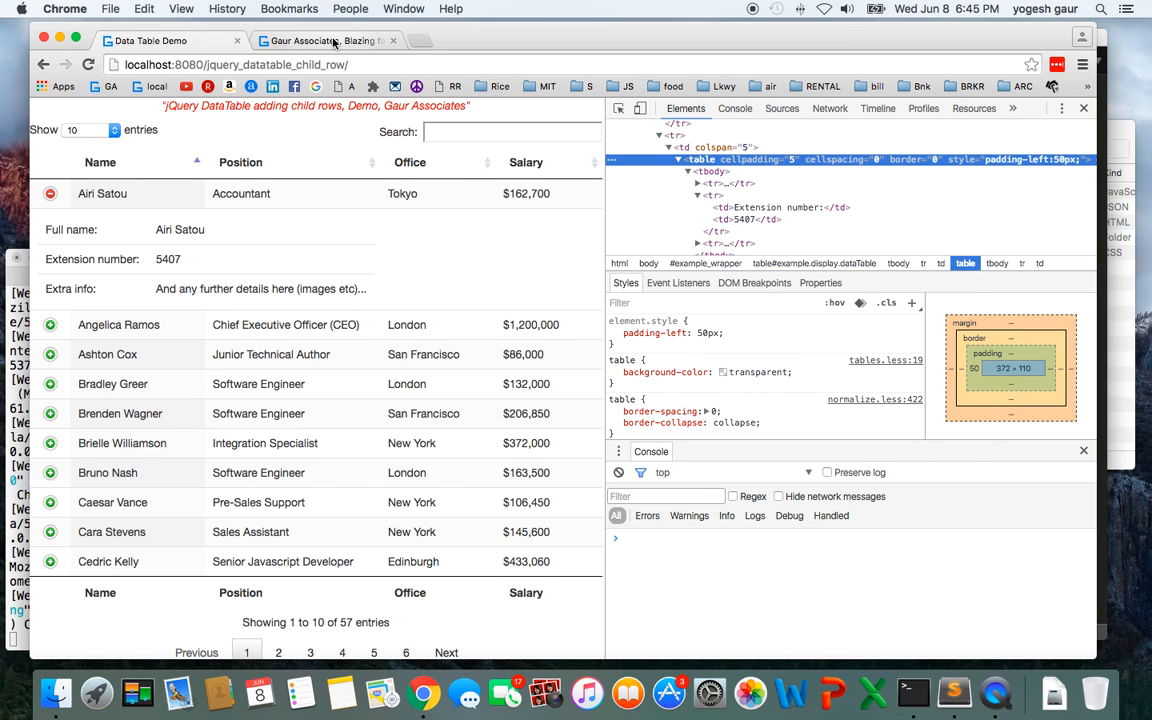
Switch to the Gaur Associates site listing jQuery DataTables tutorial videos.
click(320, 40)
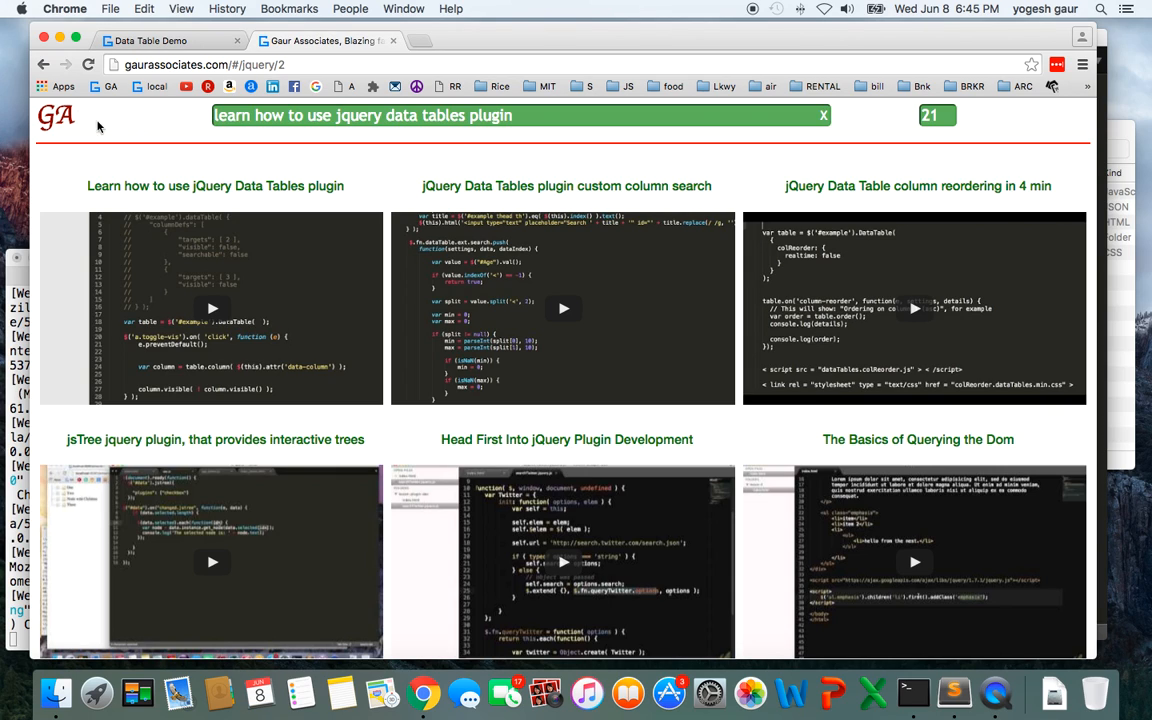